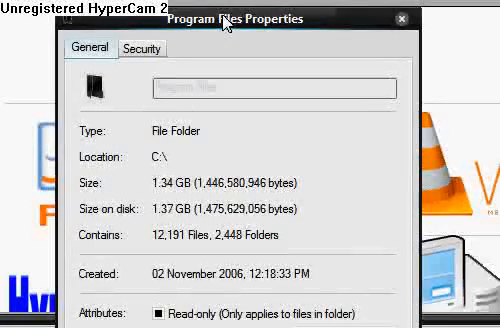
pyautogui.moveTo(228, 32)
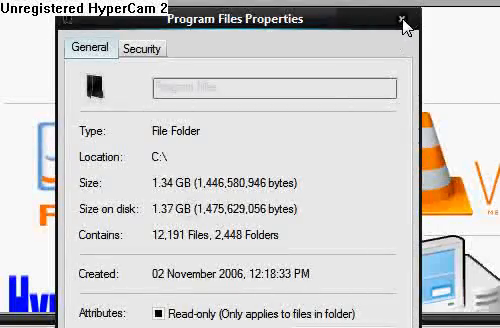
# Step: Close the Program Files properties dialog to reveal the logo collage
pyautogui.click(402, 18)
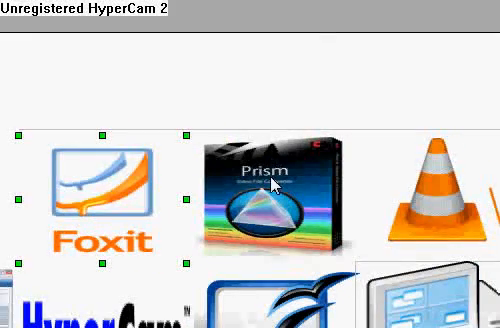
pyautogui.click(275, 190)
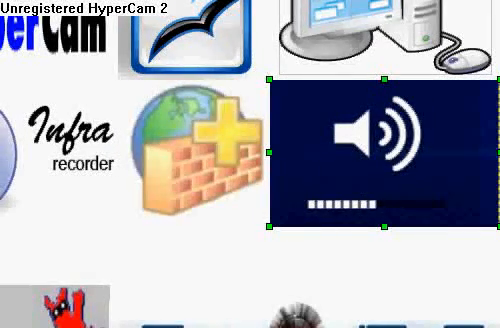
# Step: Scroll down the collage to the Avira, IrfanView, Spotify and CCleaner logos
pyautogui.scroll(-3)
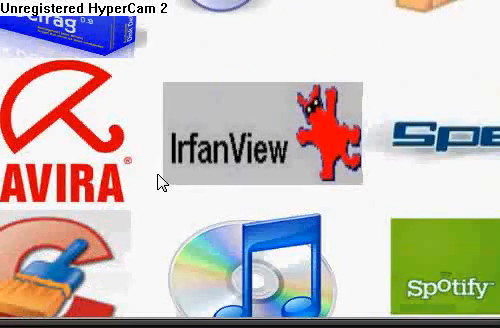